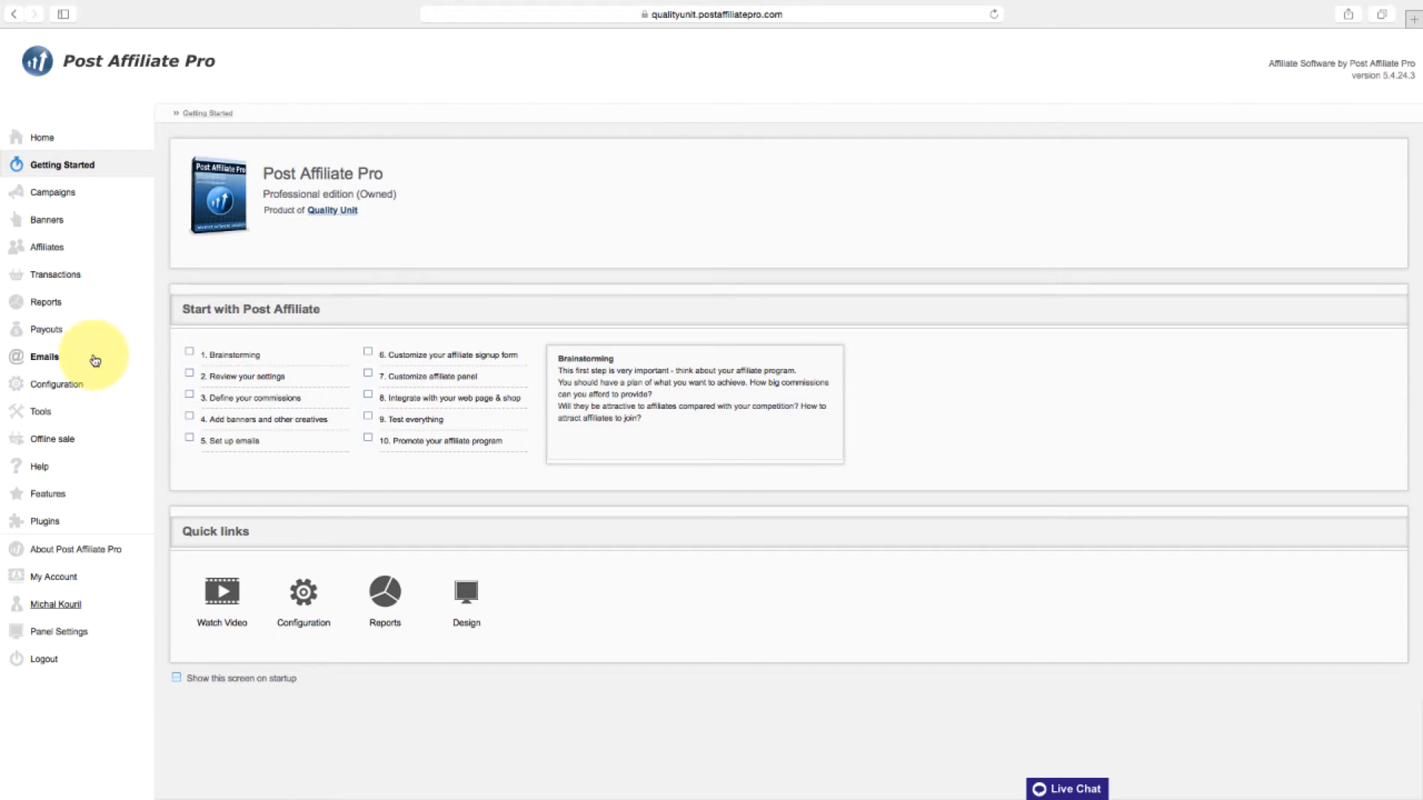
Step: Reach the Affiliate signup settings under Design & Contents in Configuration
click(58, 382)
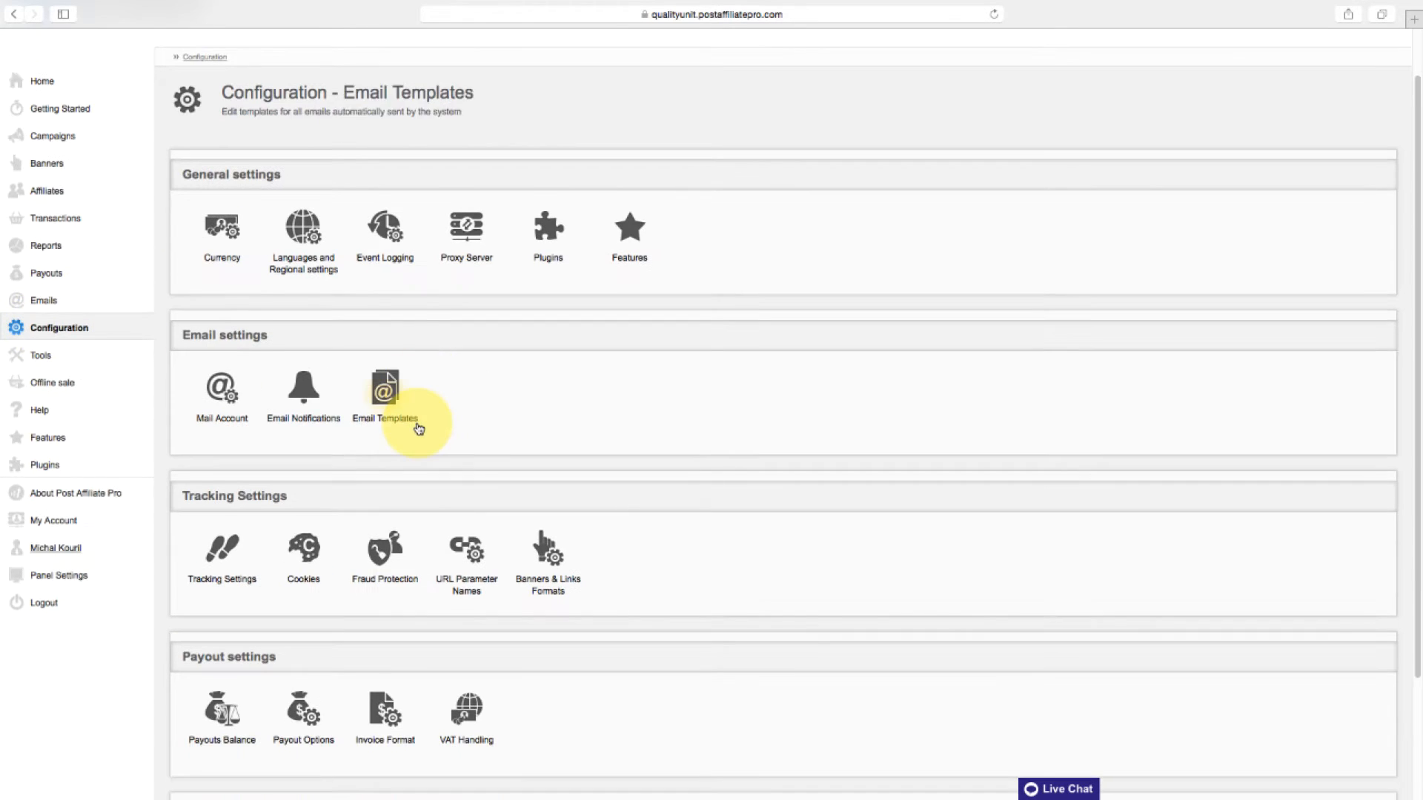
scroll(down, 3)
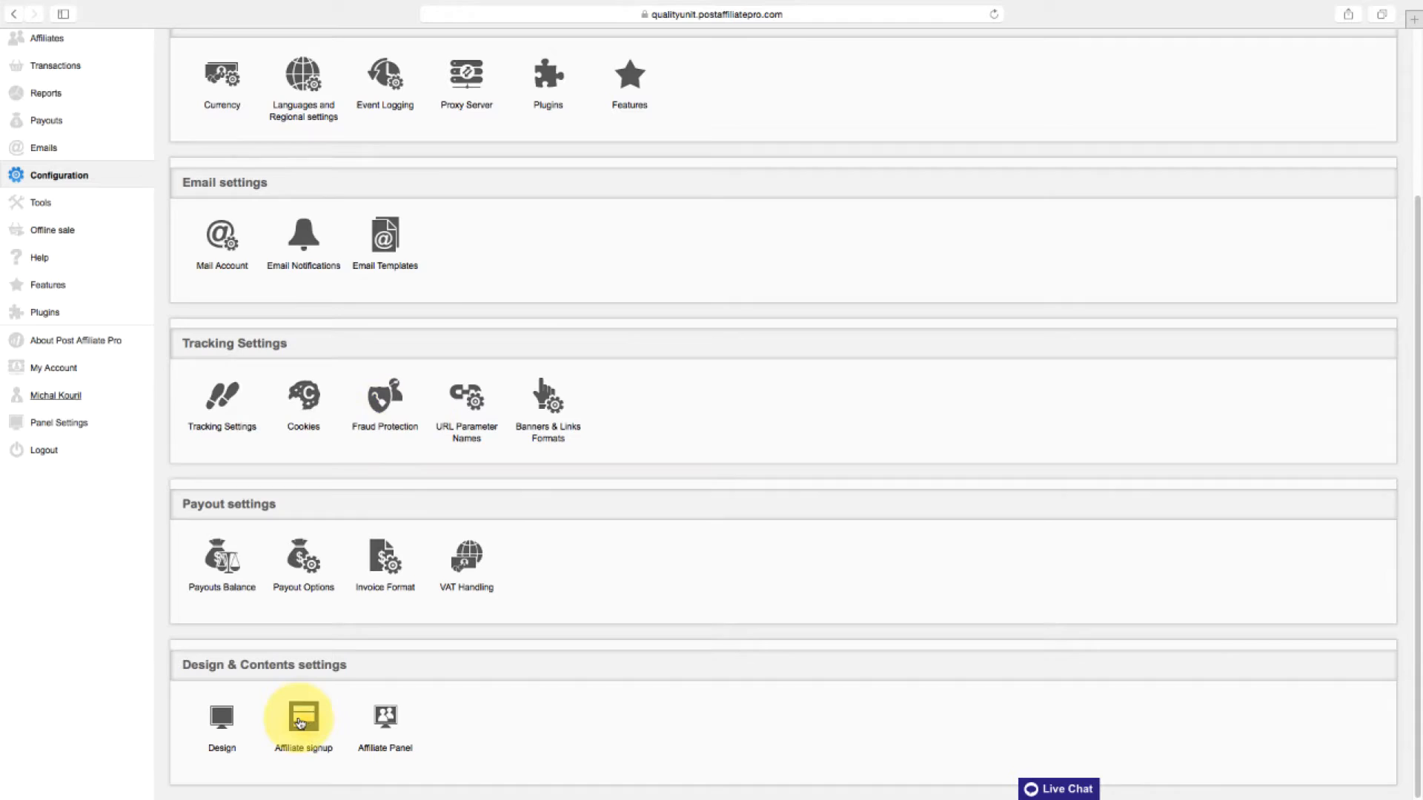
click(302, 717)
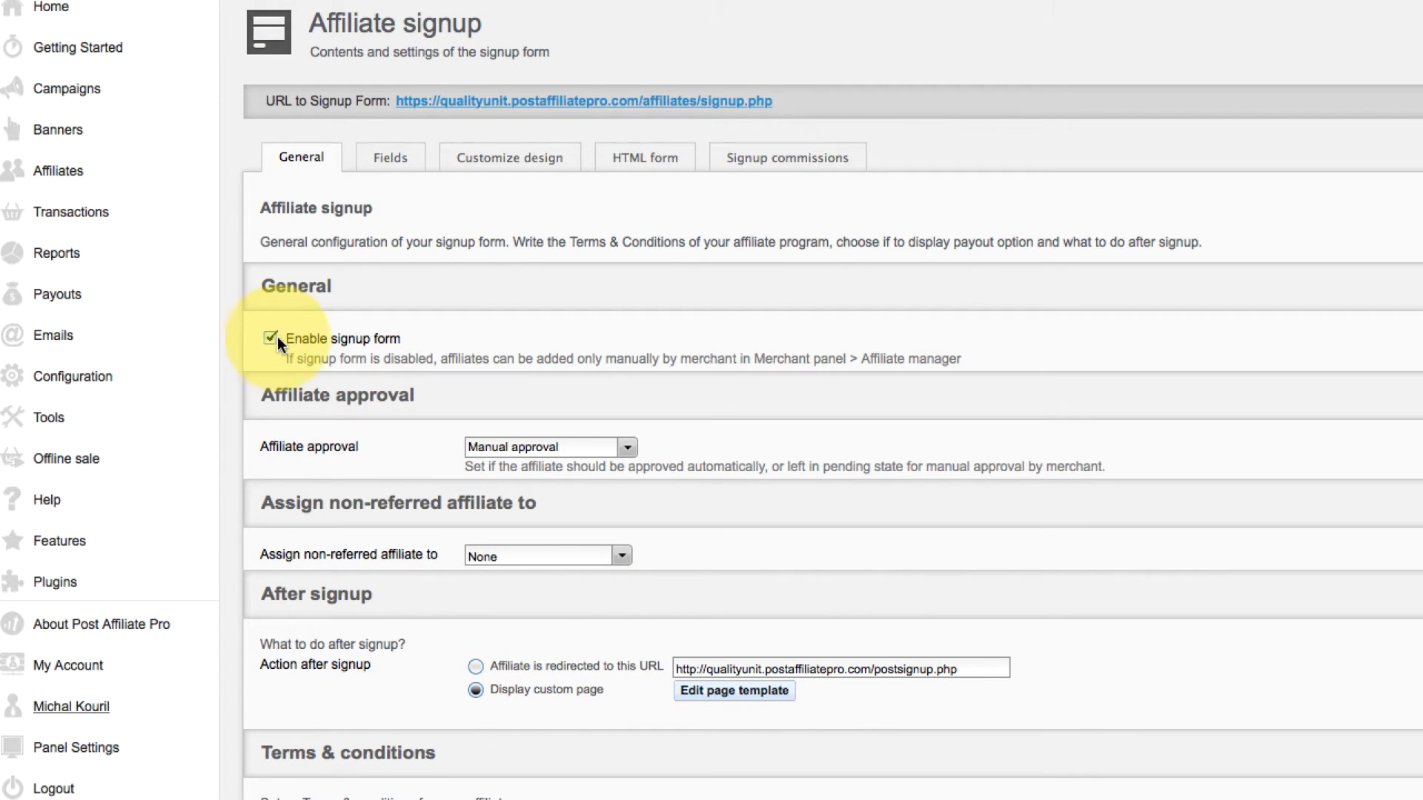
mouse_move(630, 442)
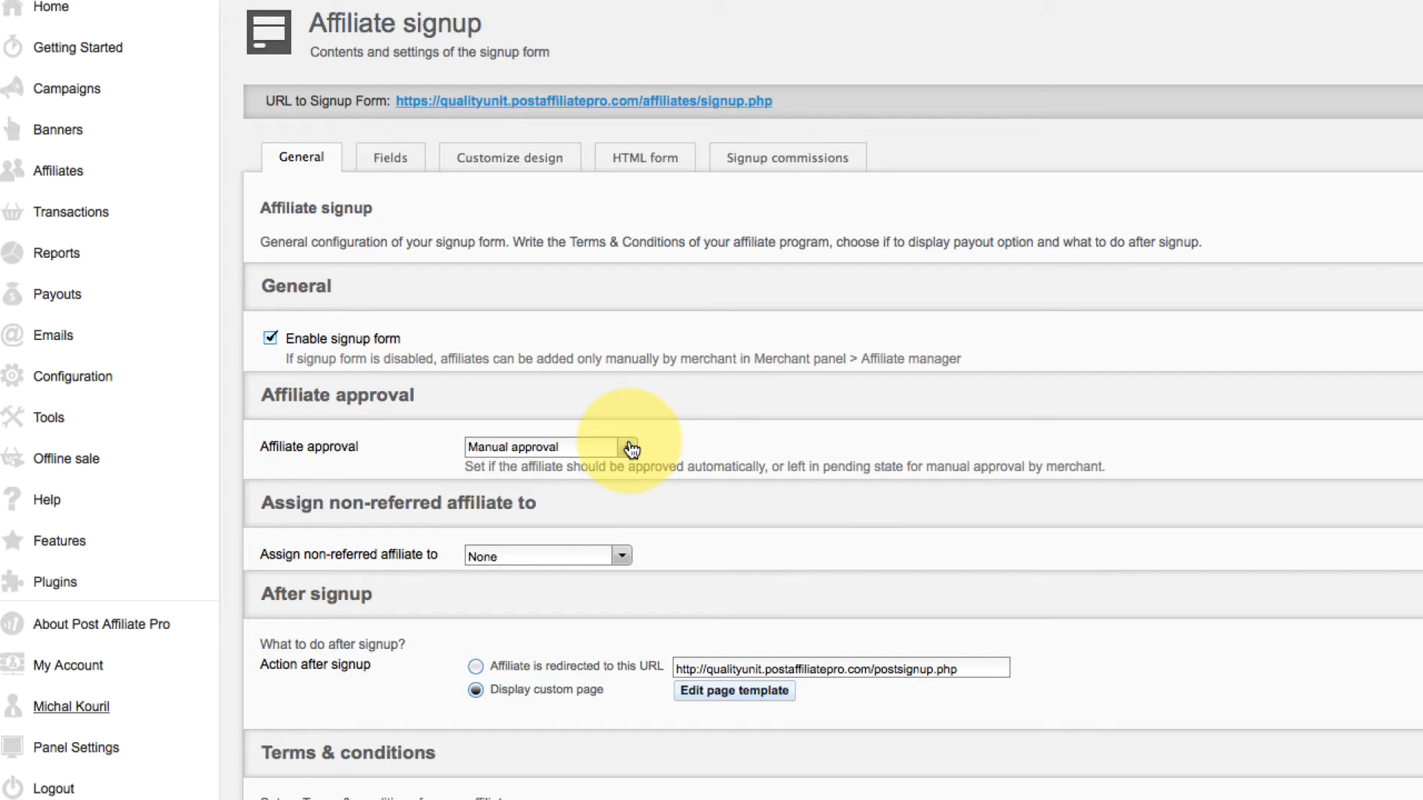
click(546, 446)
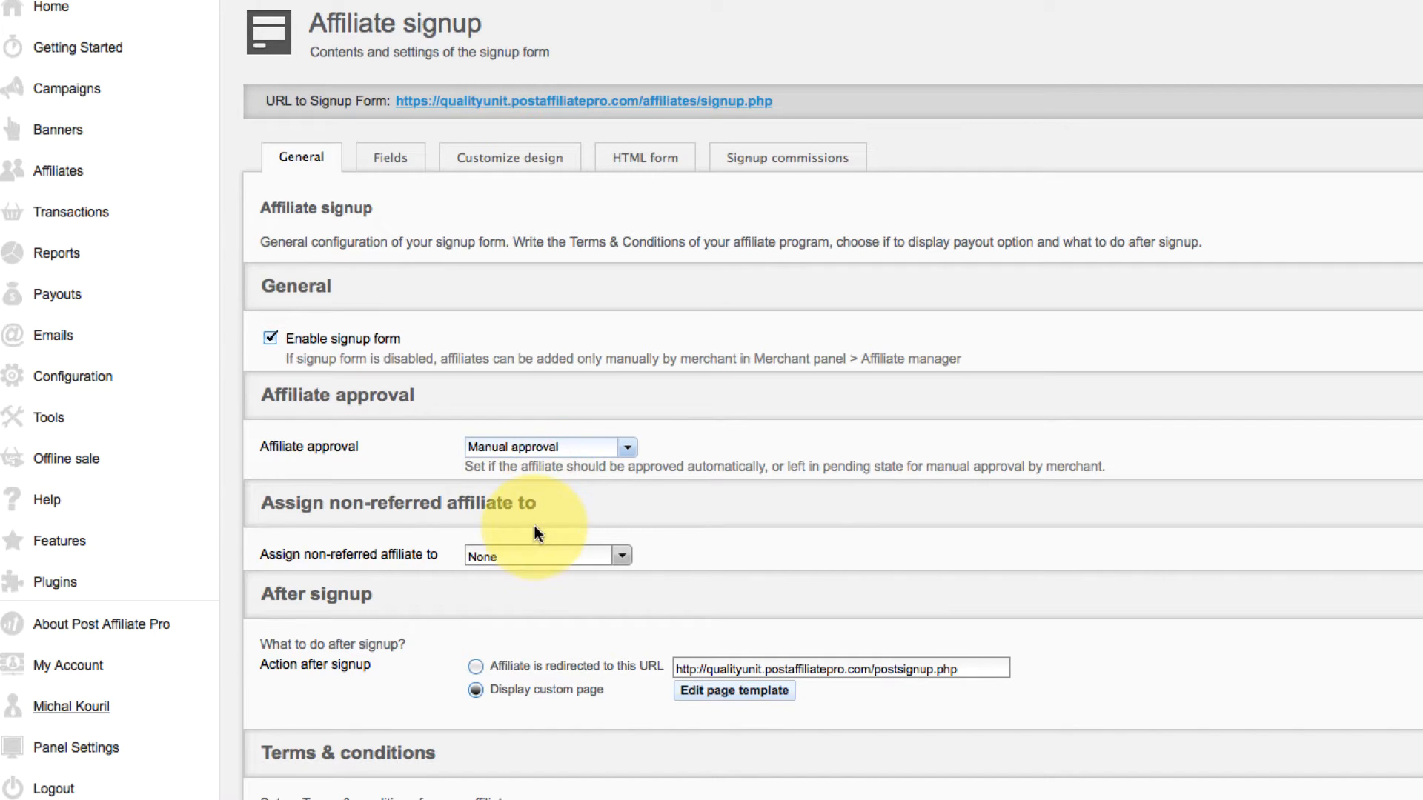
scroll(down, 3)
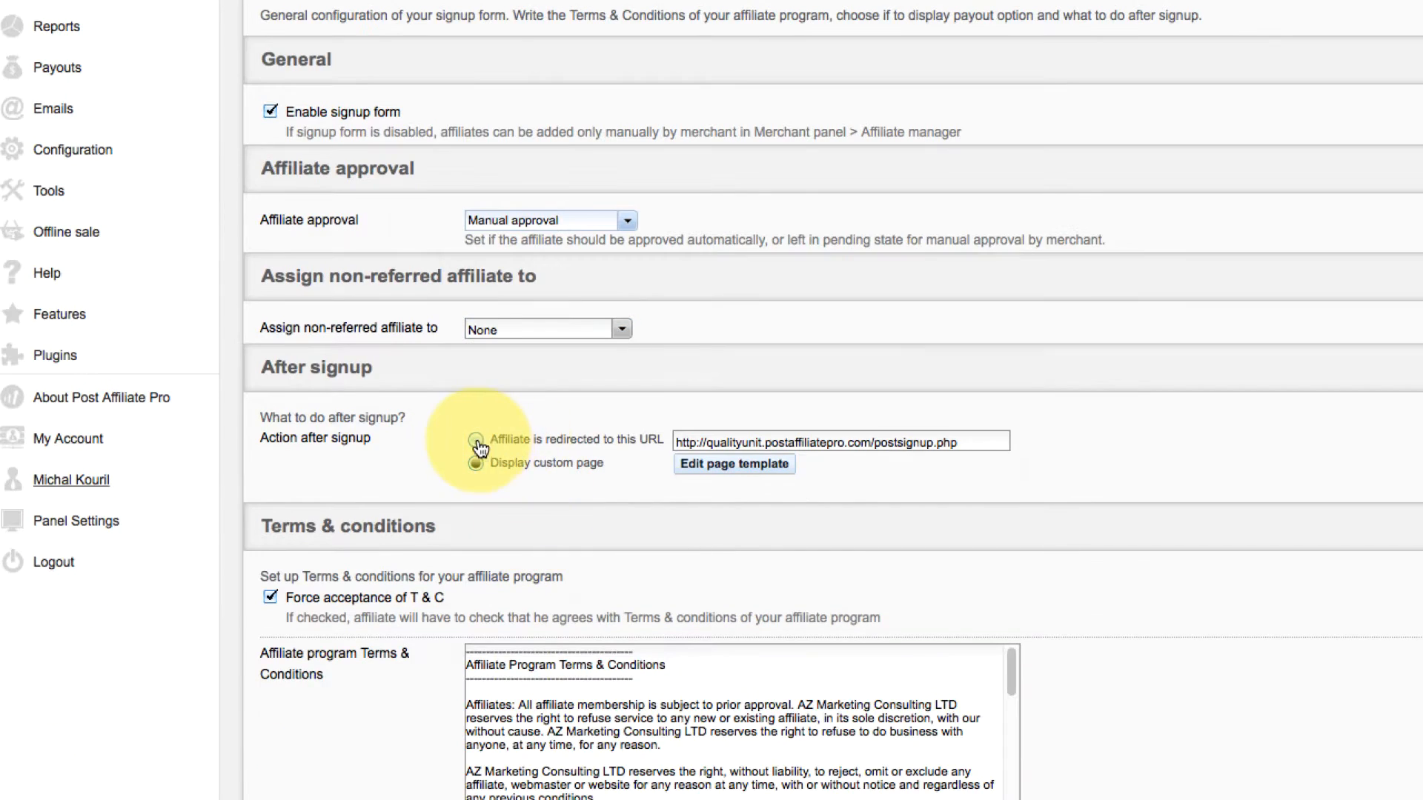
click(474, 440)
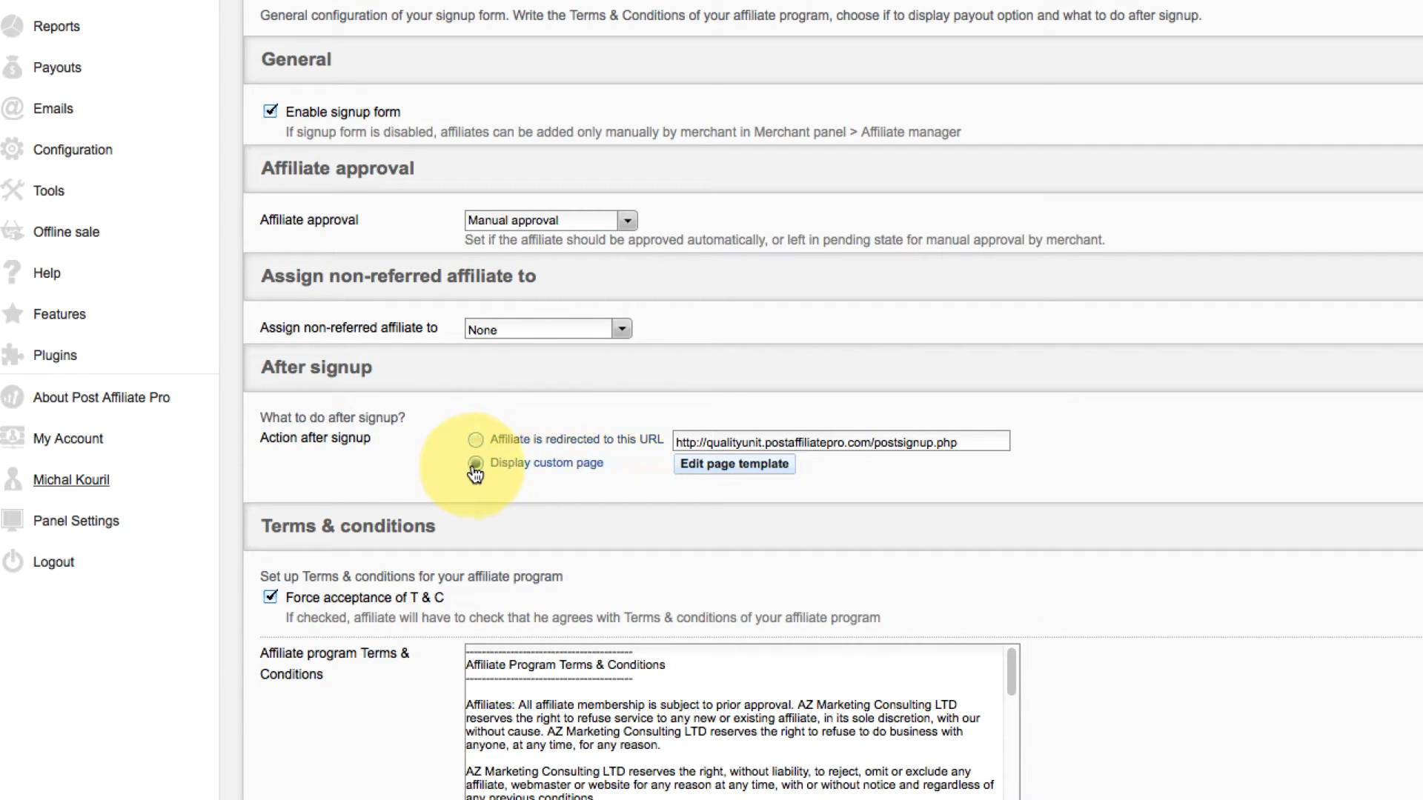
click(476, 462)
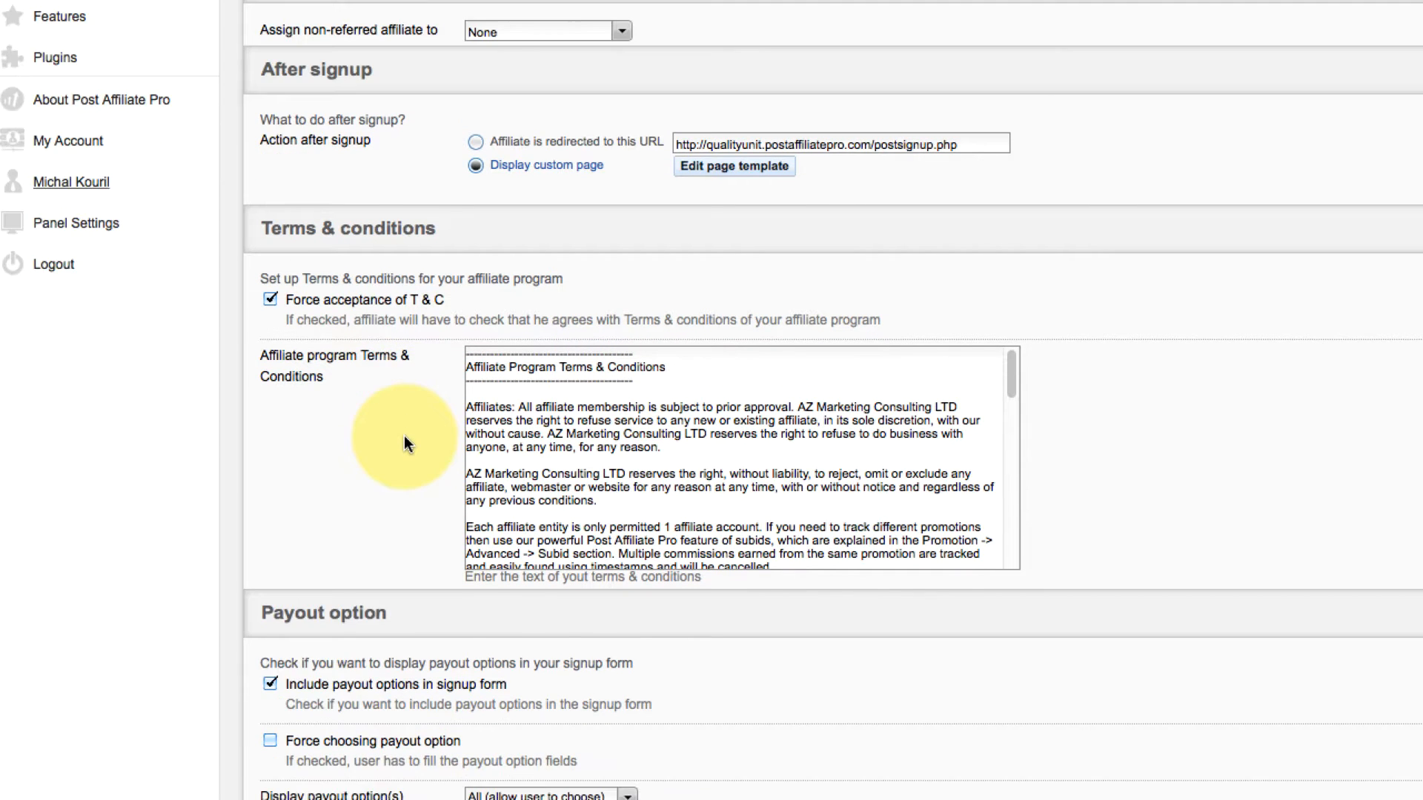
scroll(down, 3)
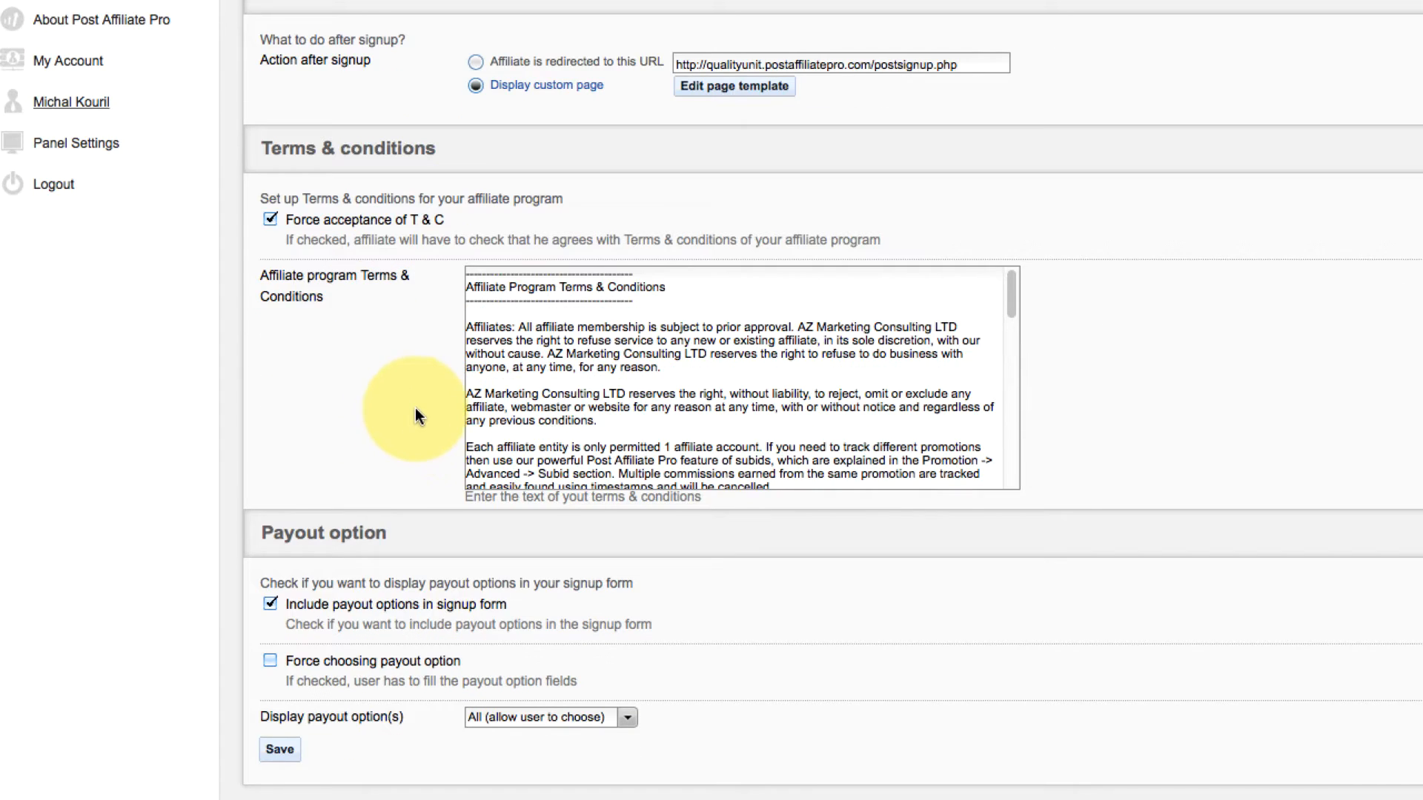
scroll(down, 3)
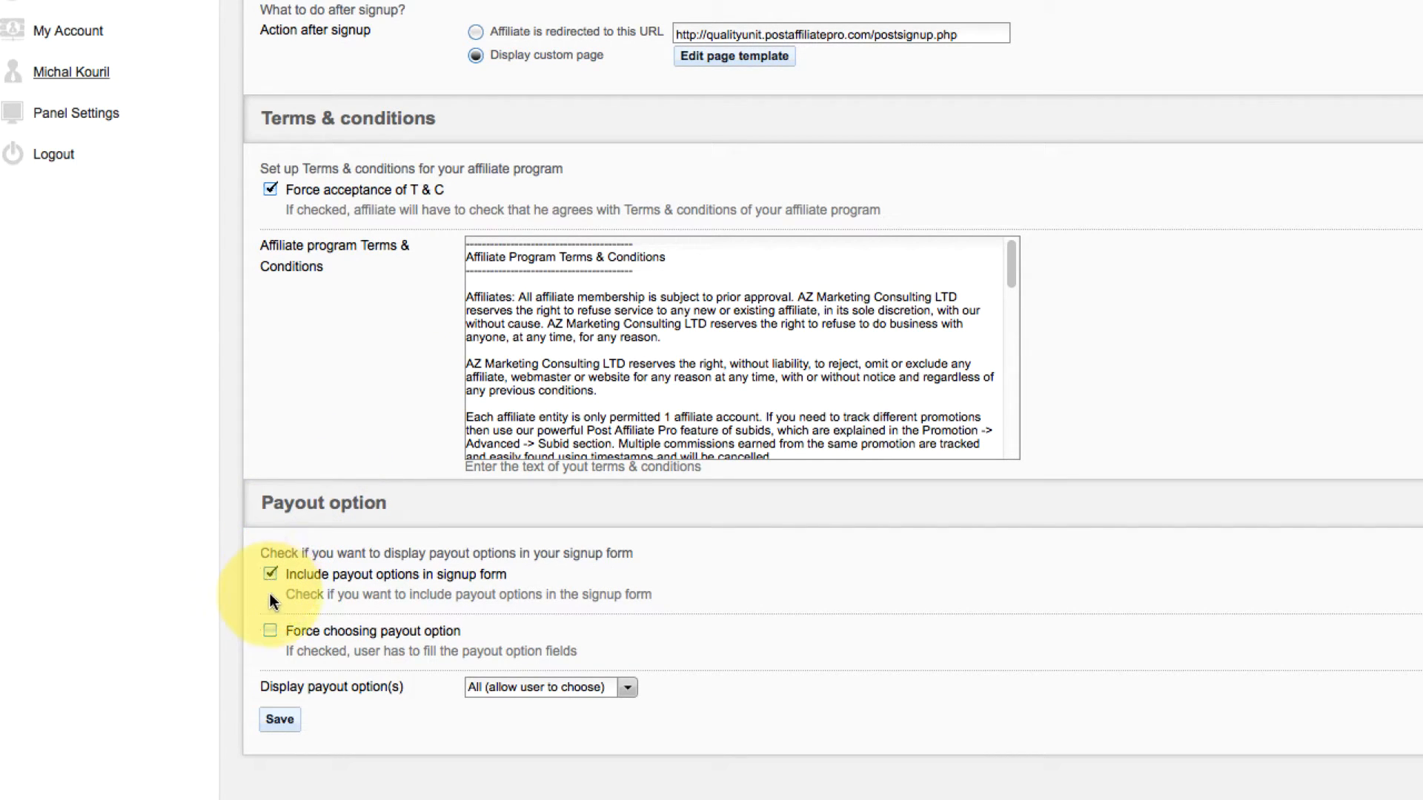
click(270, 631)
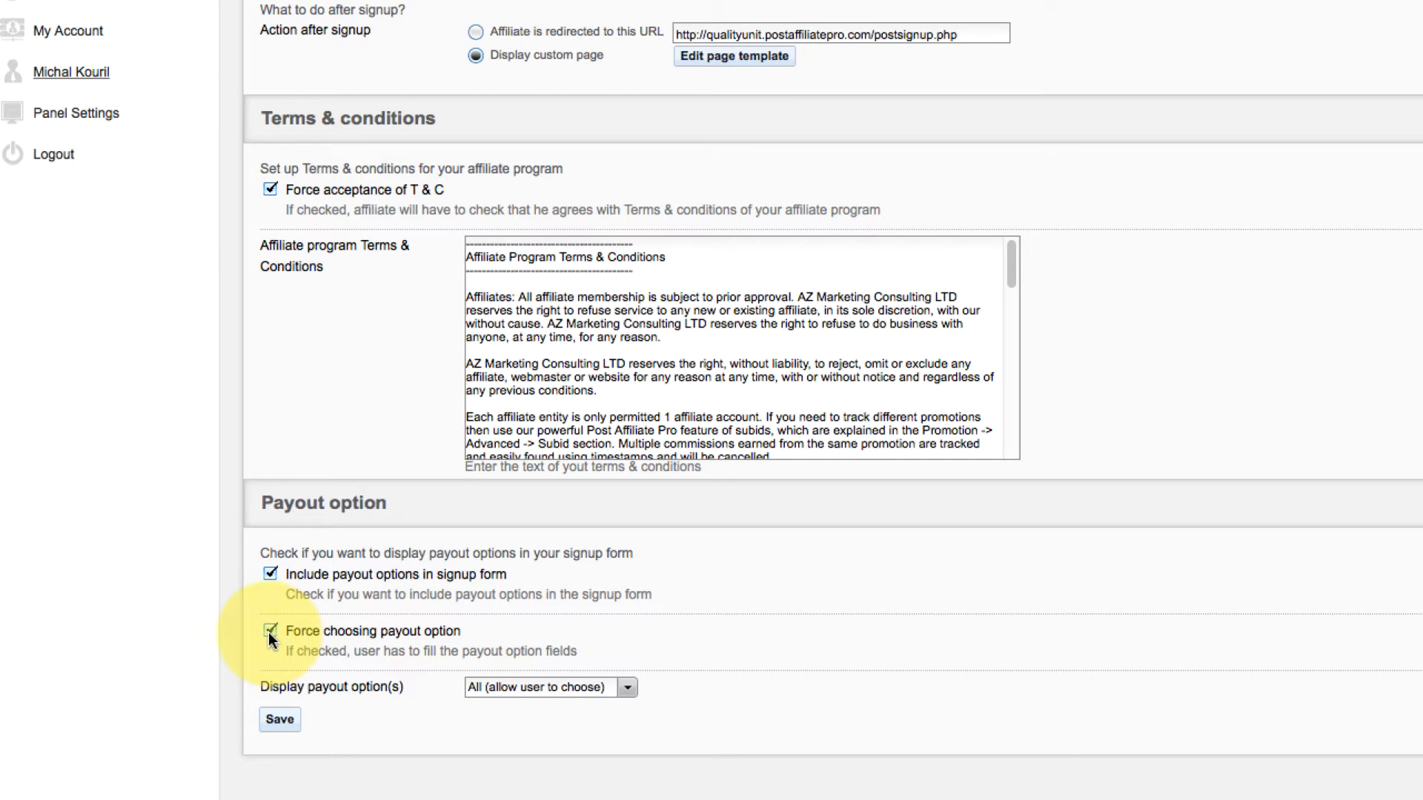
click(270, 631)
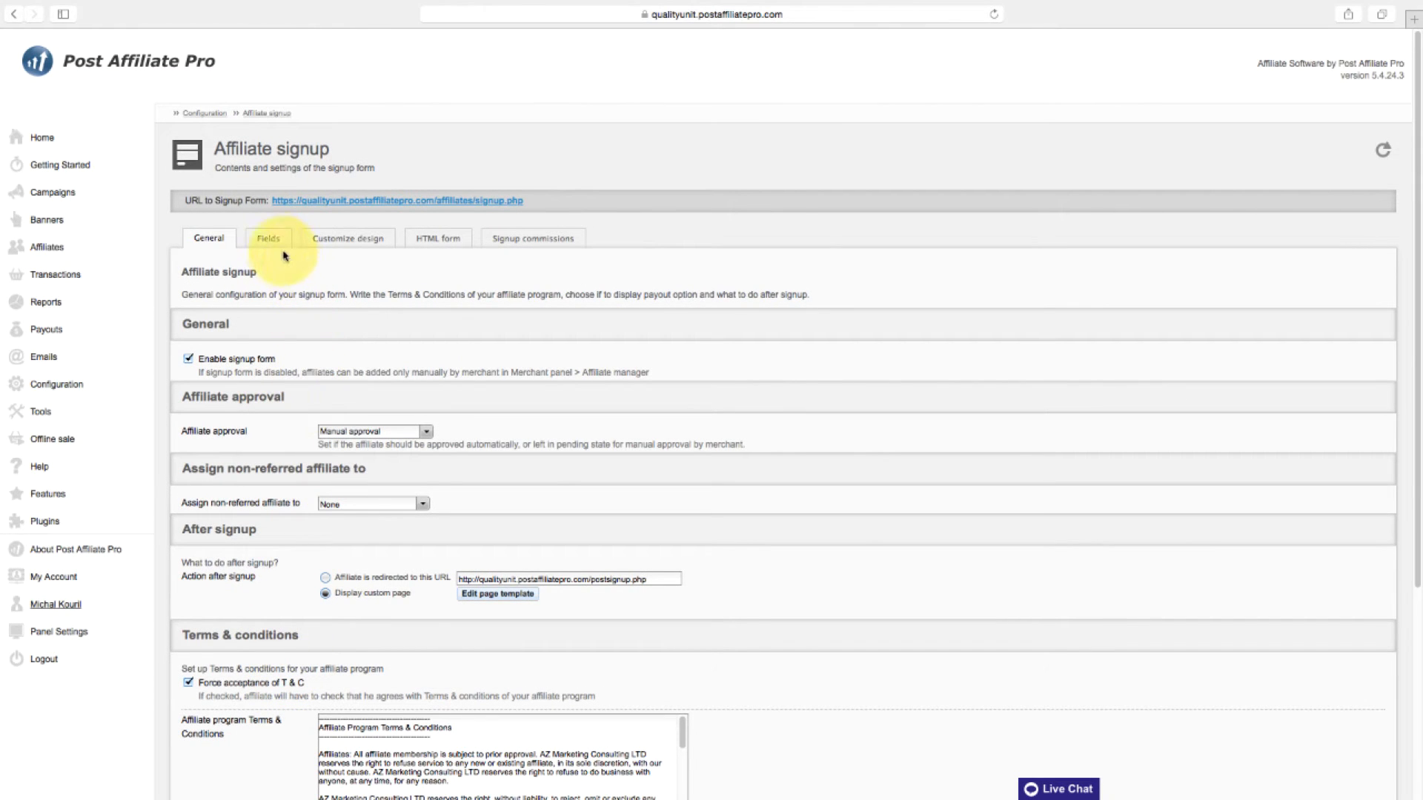
Step: Review the signup form Fields list and the status choices for the Referral ID (refid) field
click(268, 237)
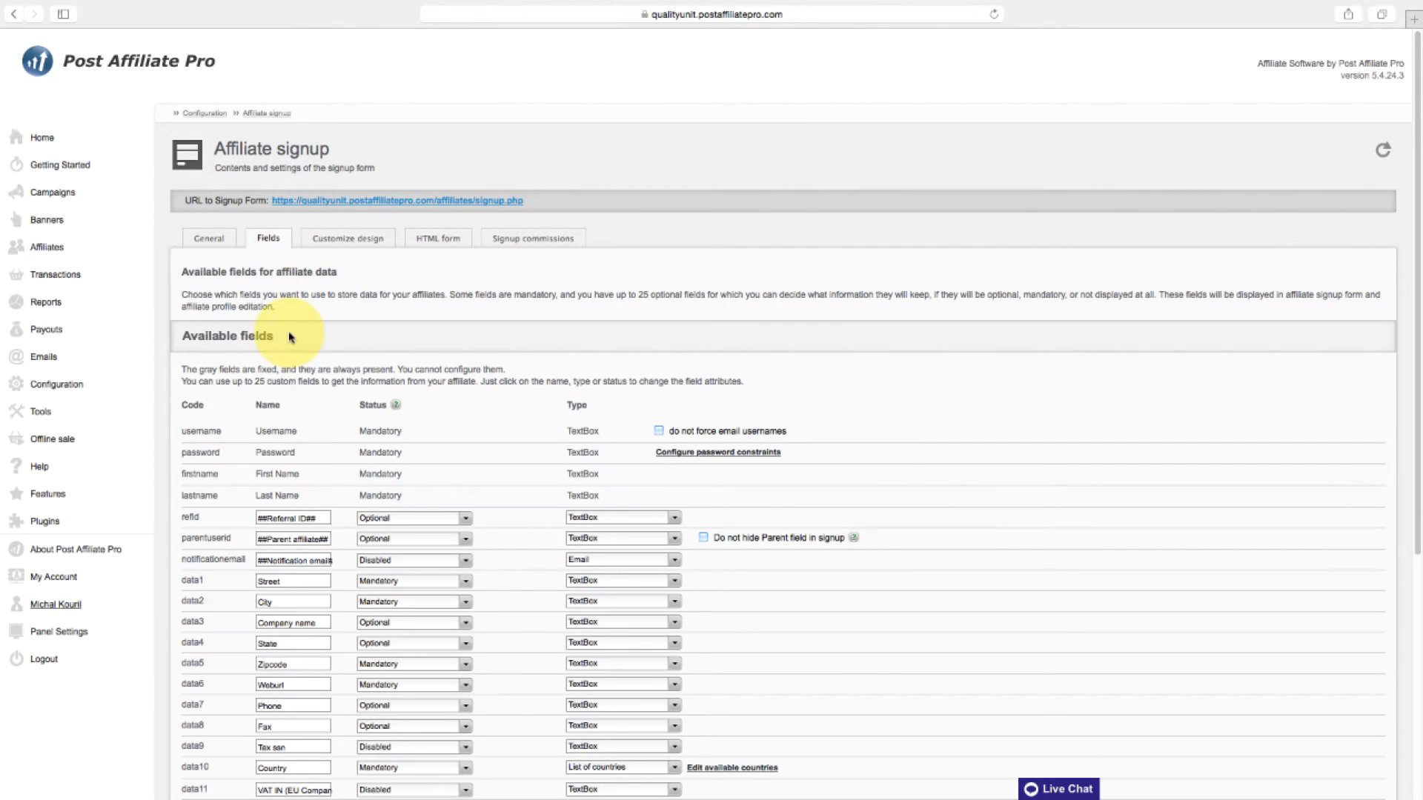
scroll(down, 3)
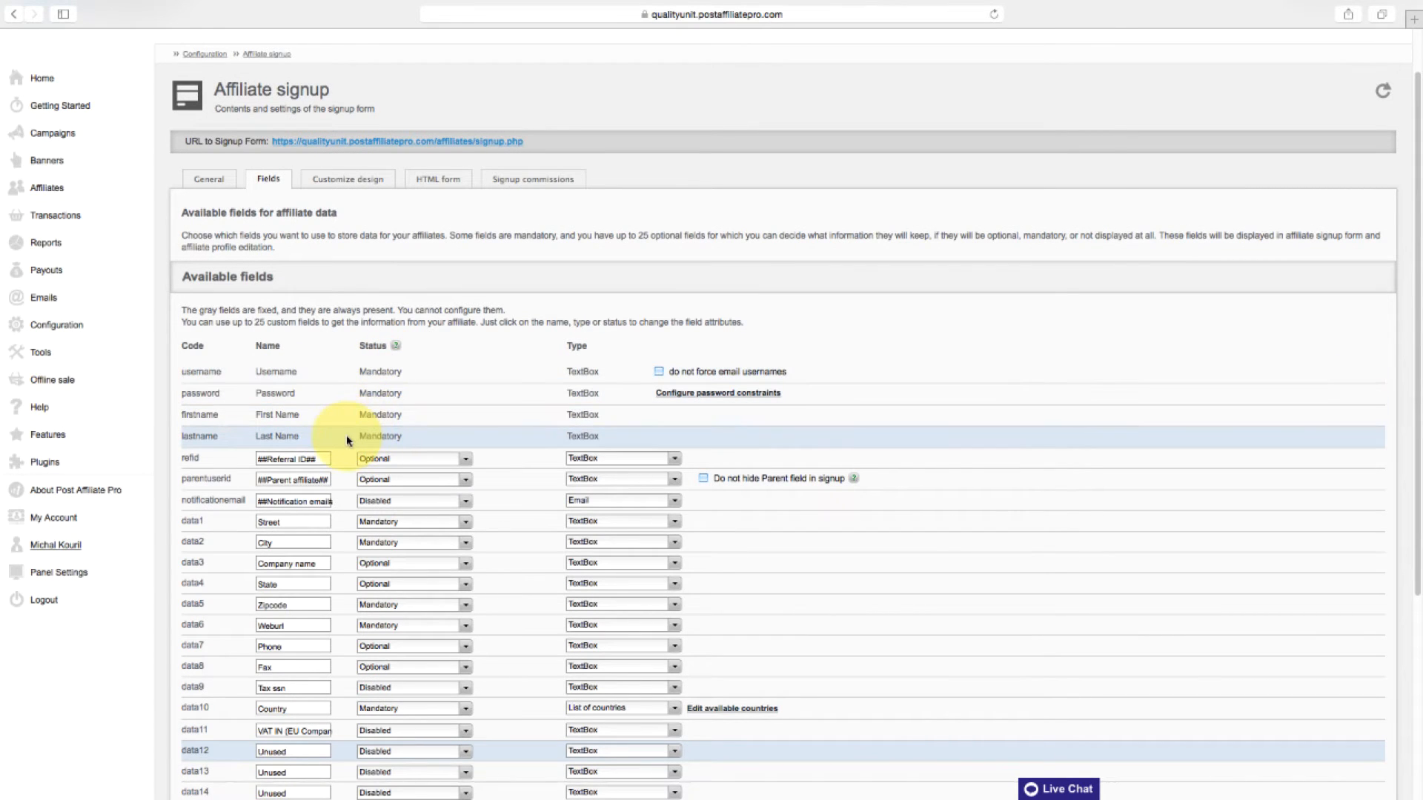
scroll(down, 3)
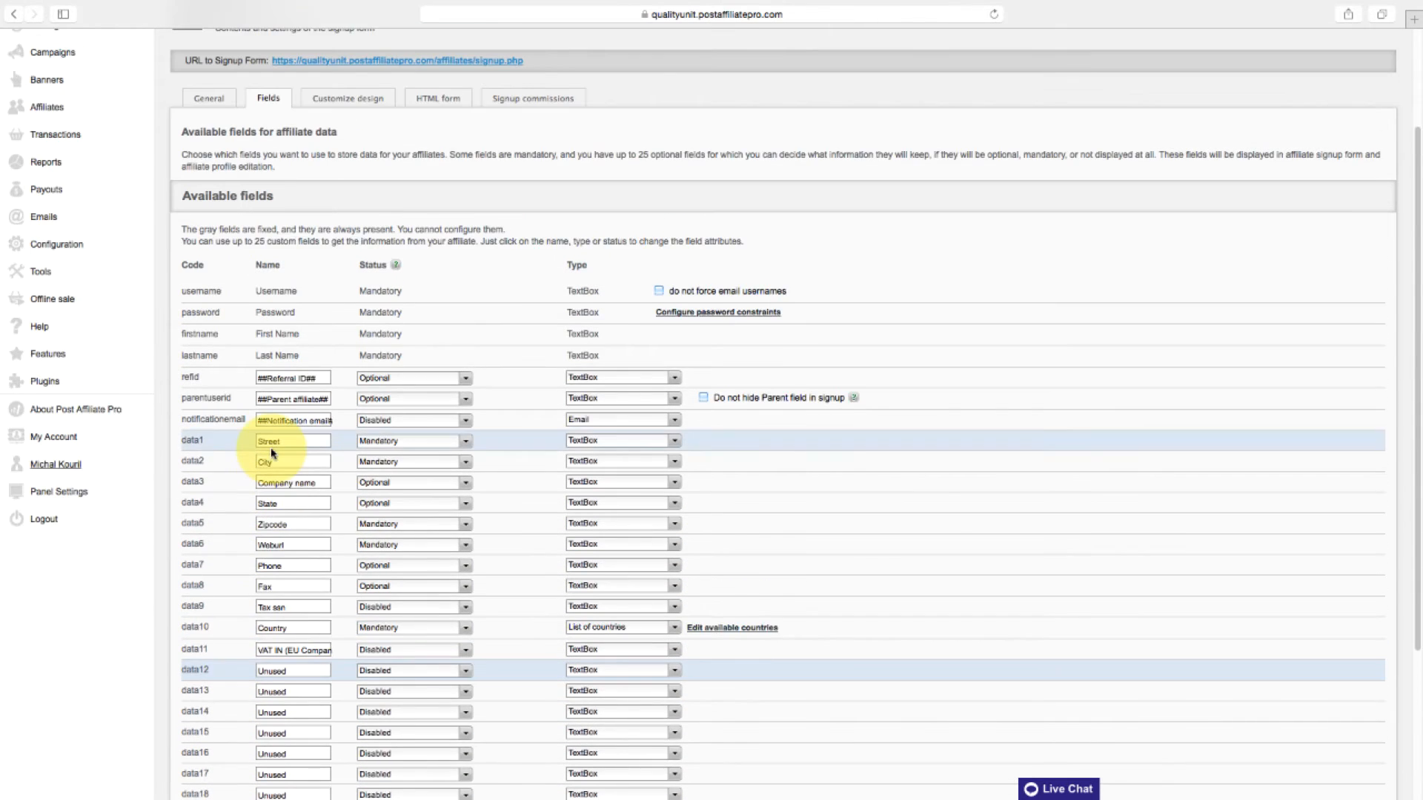
scroll(up, 3)
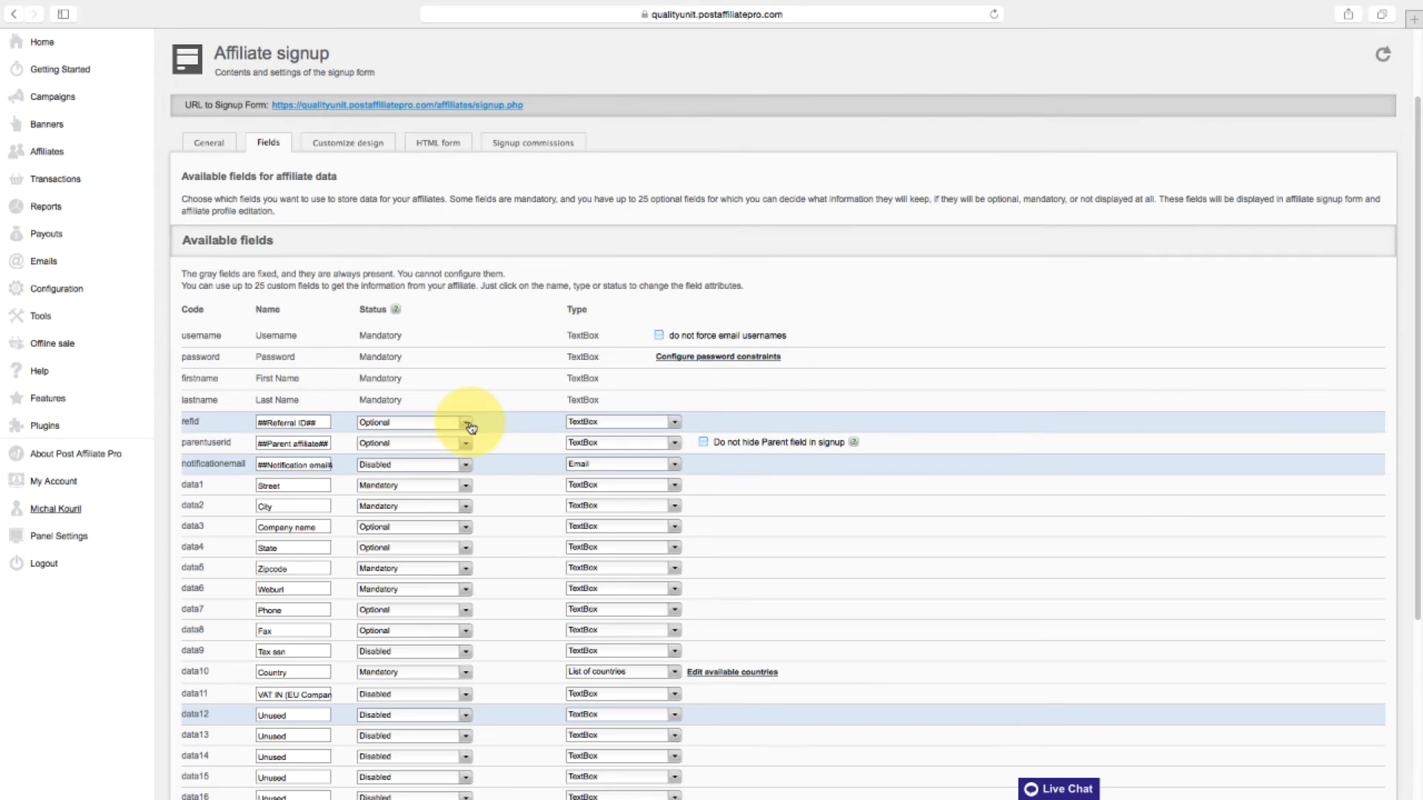
click(467, 422)
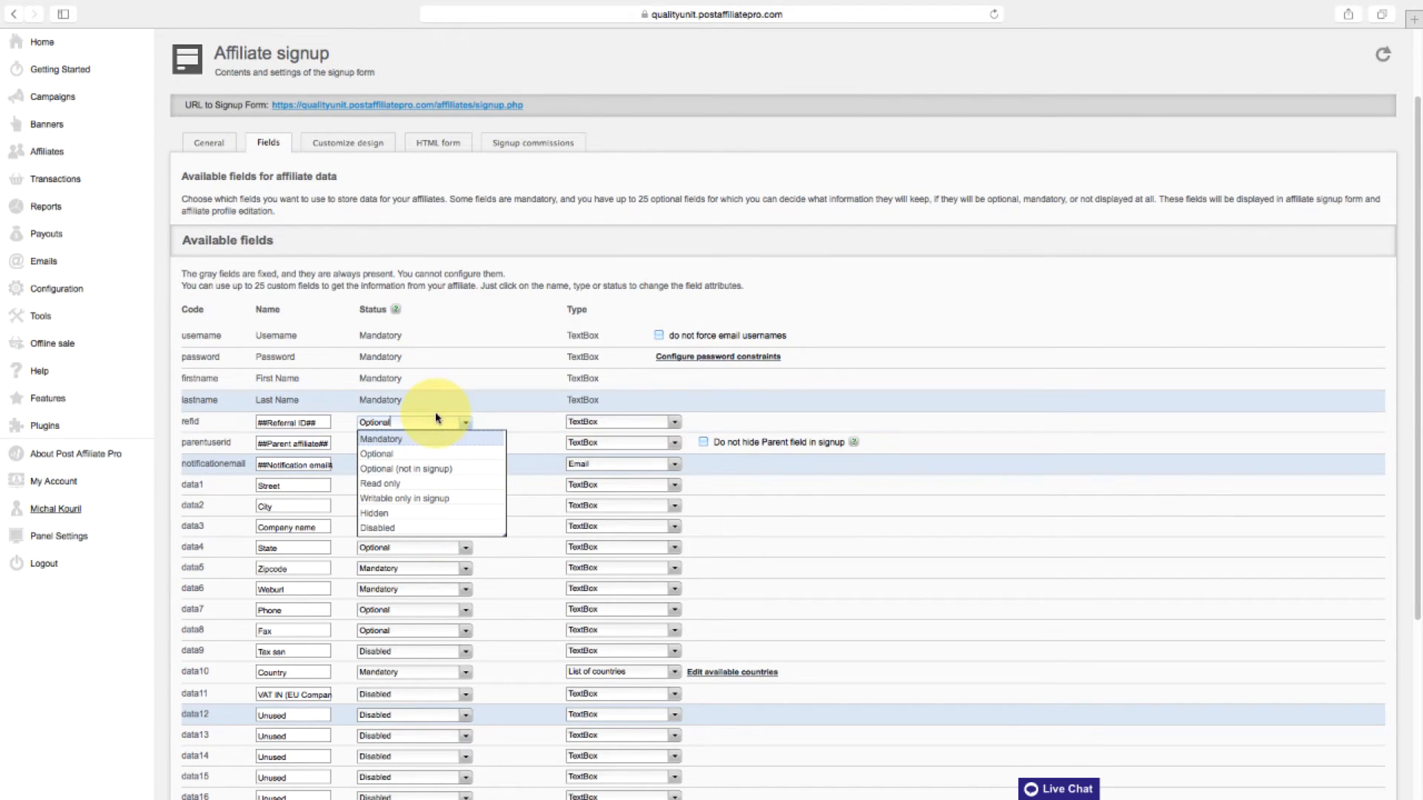
mouse_move(435, 409)
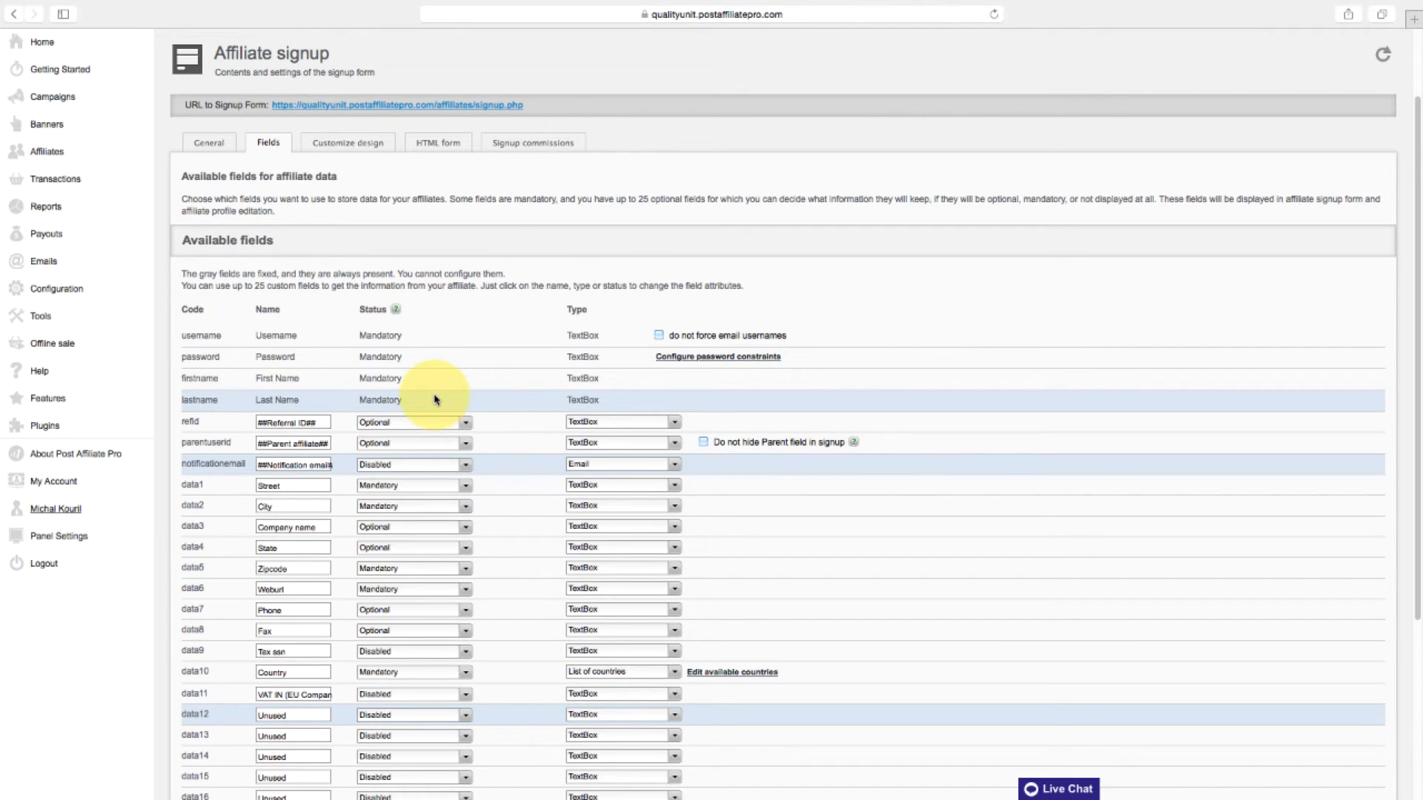
mouse_move(354, 200)
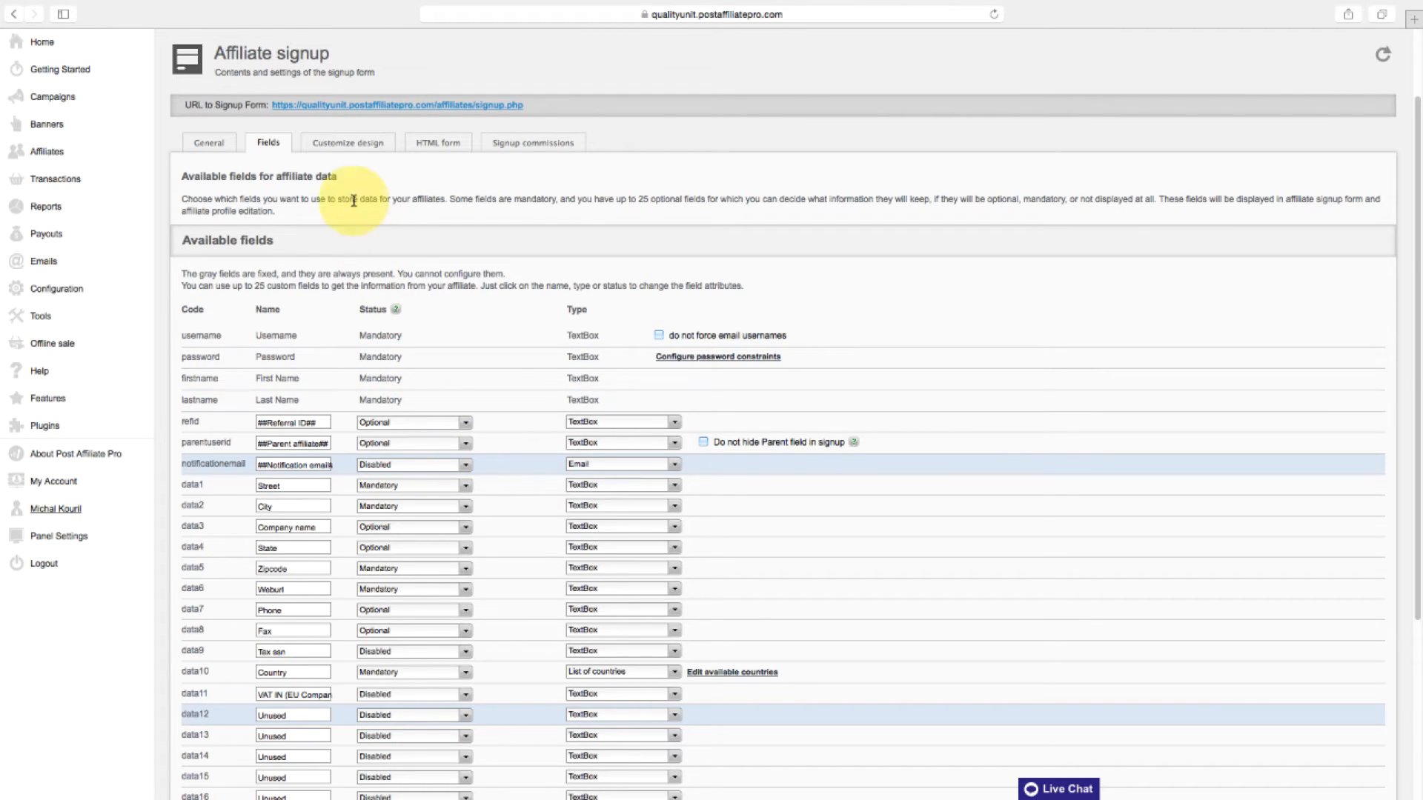
click(346, 143)
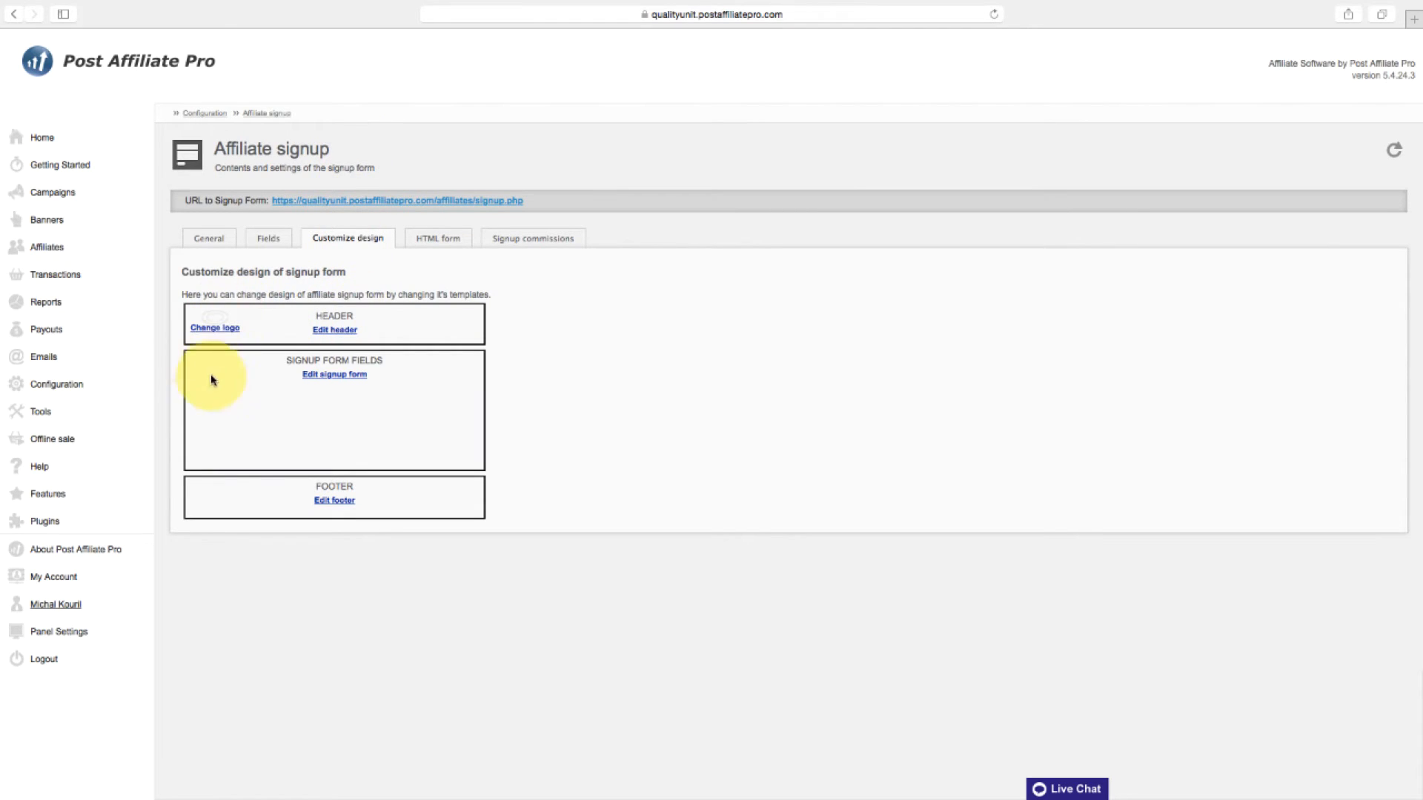
mouse_move(265, 369)
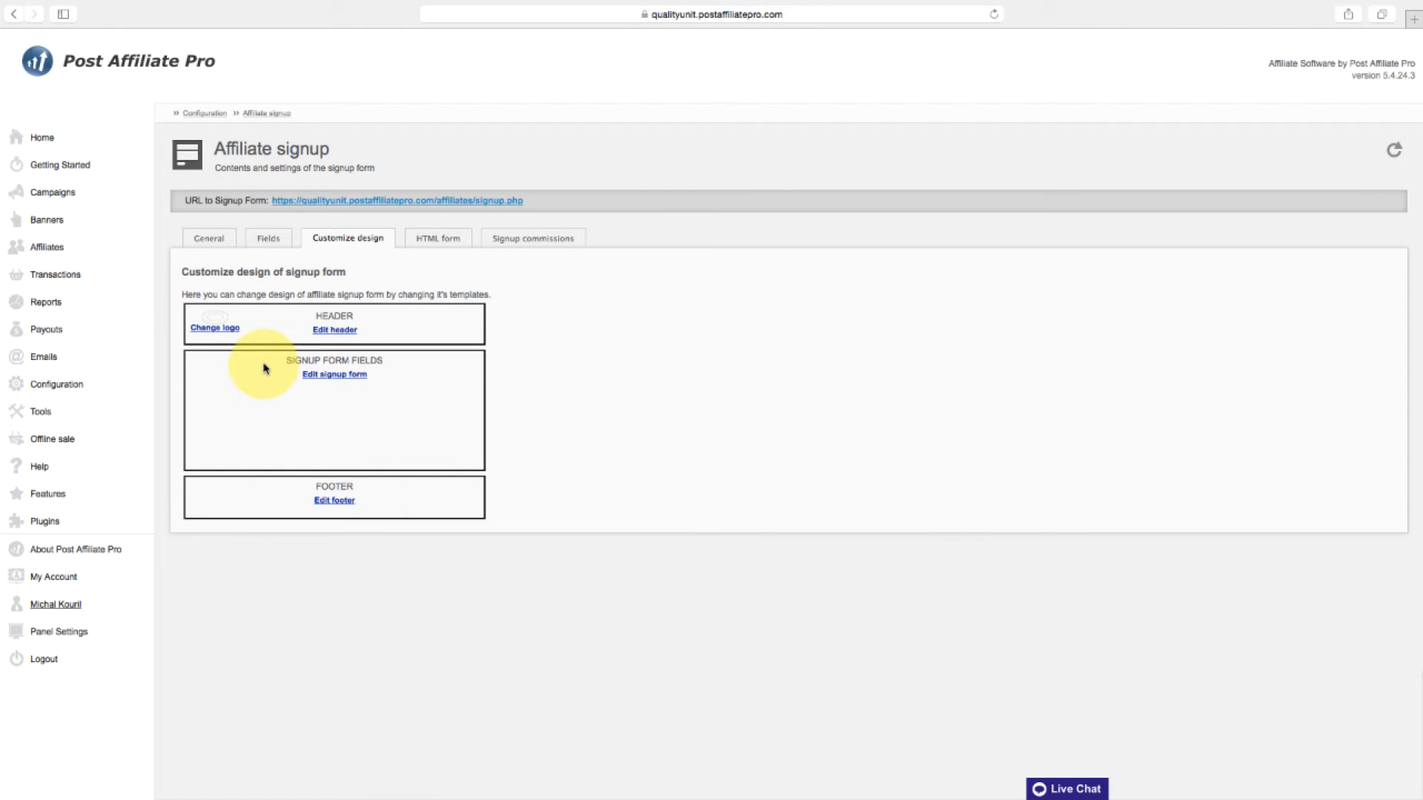
Step: Look at the Header, Signup form fields and Footer template links under Customize design
click(214, 327)
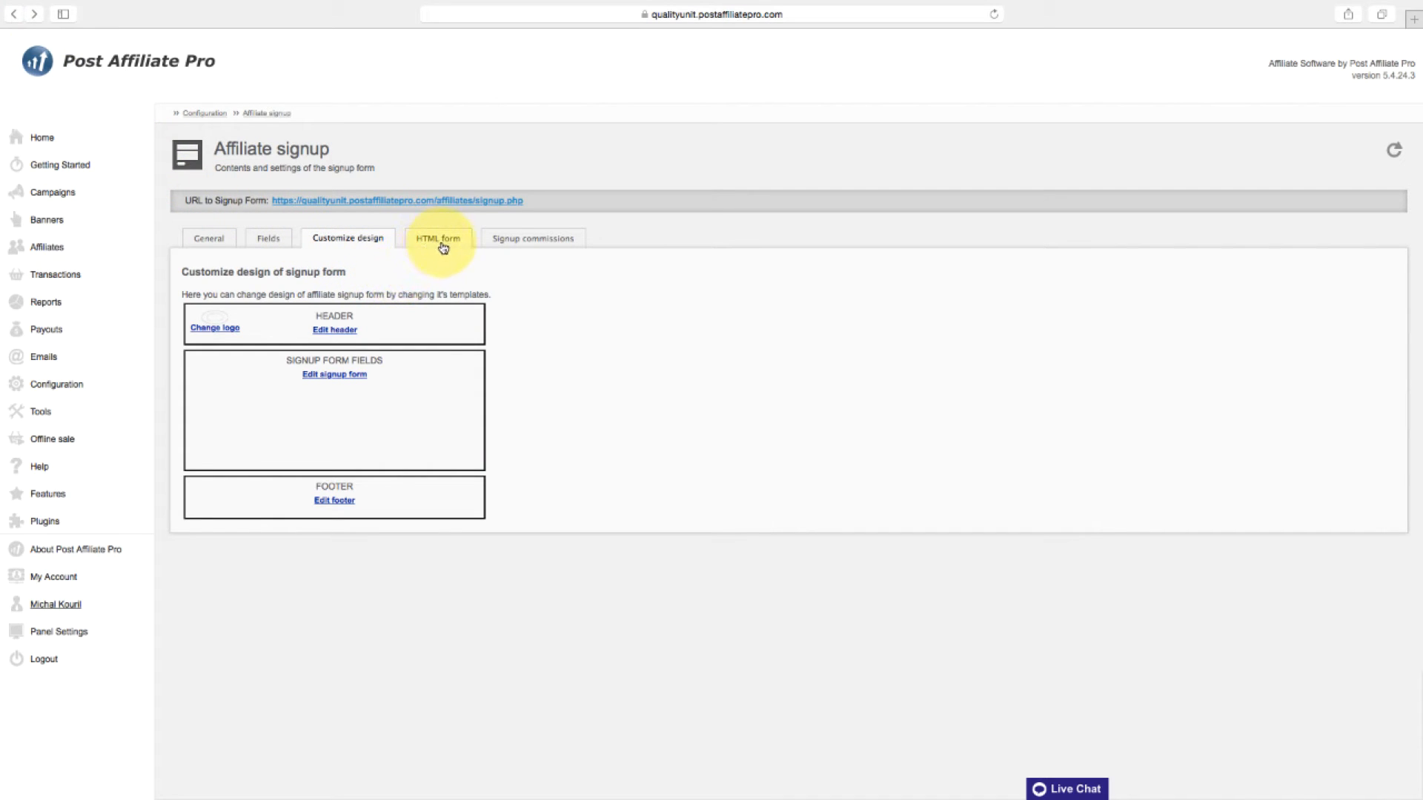
Step: Show the signup form's ready-to-copy HTML code with its form preview
click(437, 237)
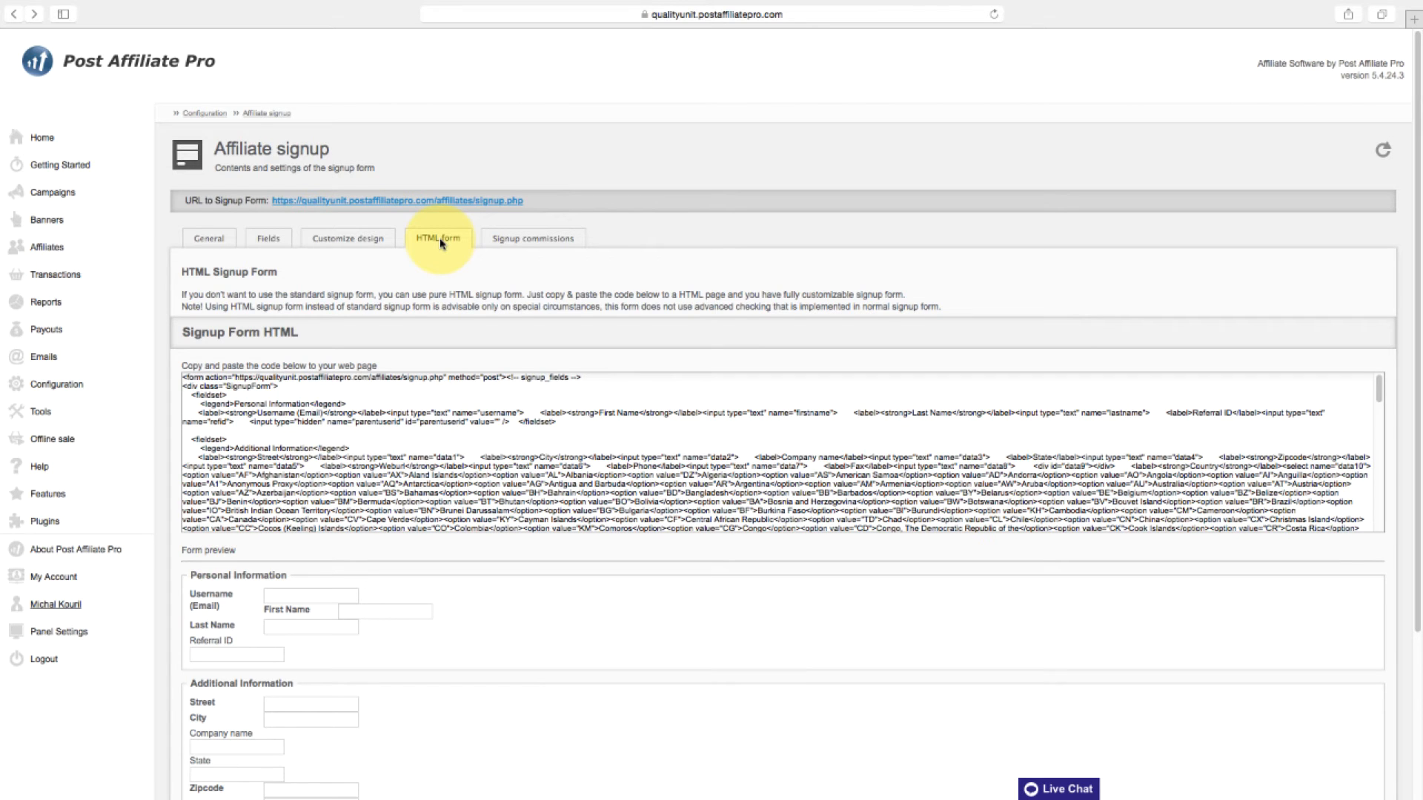
mouse_move(419, 409)
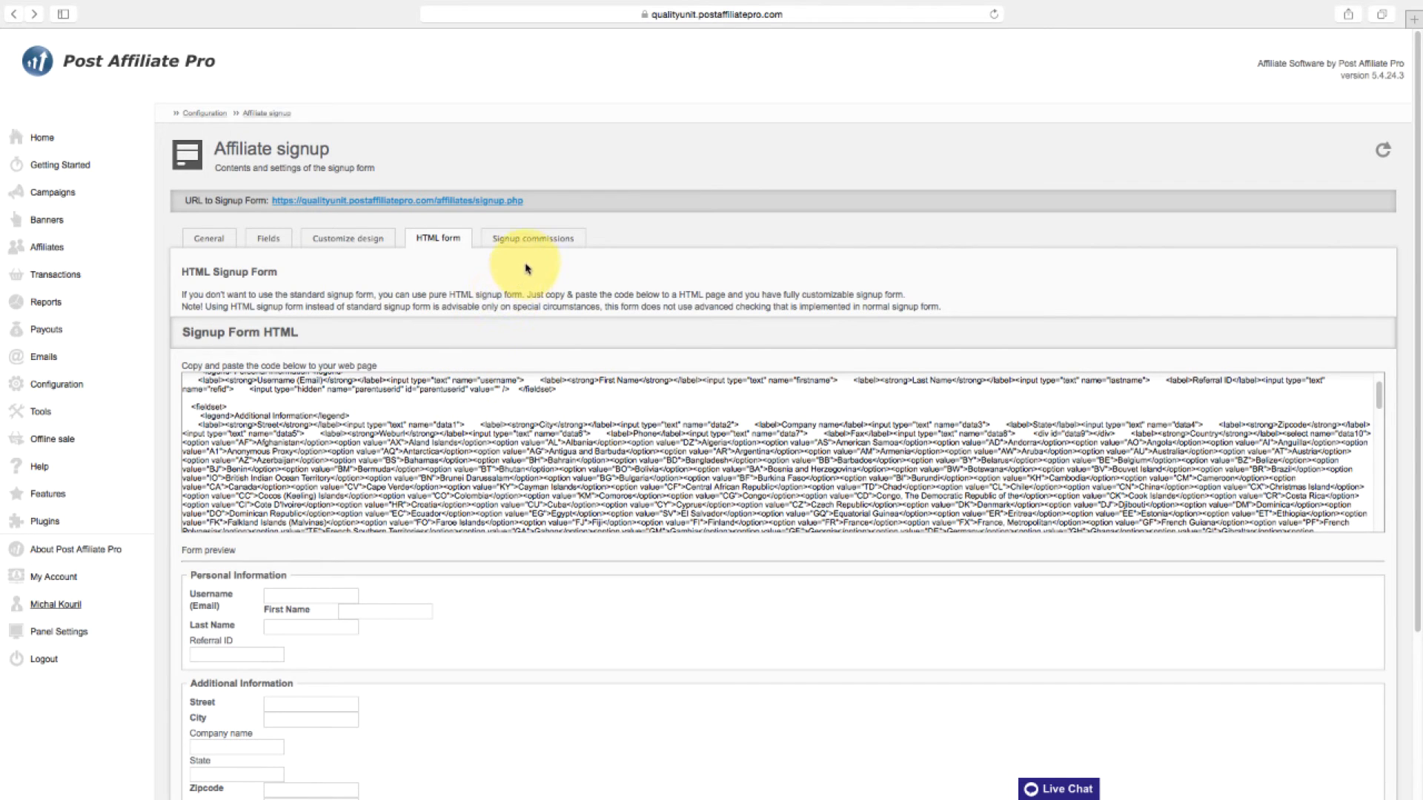
Step: Review the $0 signup bonus and $0.00 referral commission, closing its edit dialog unchanged
click(532, 237)
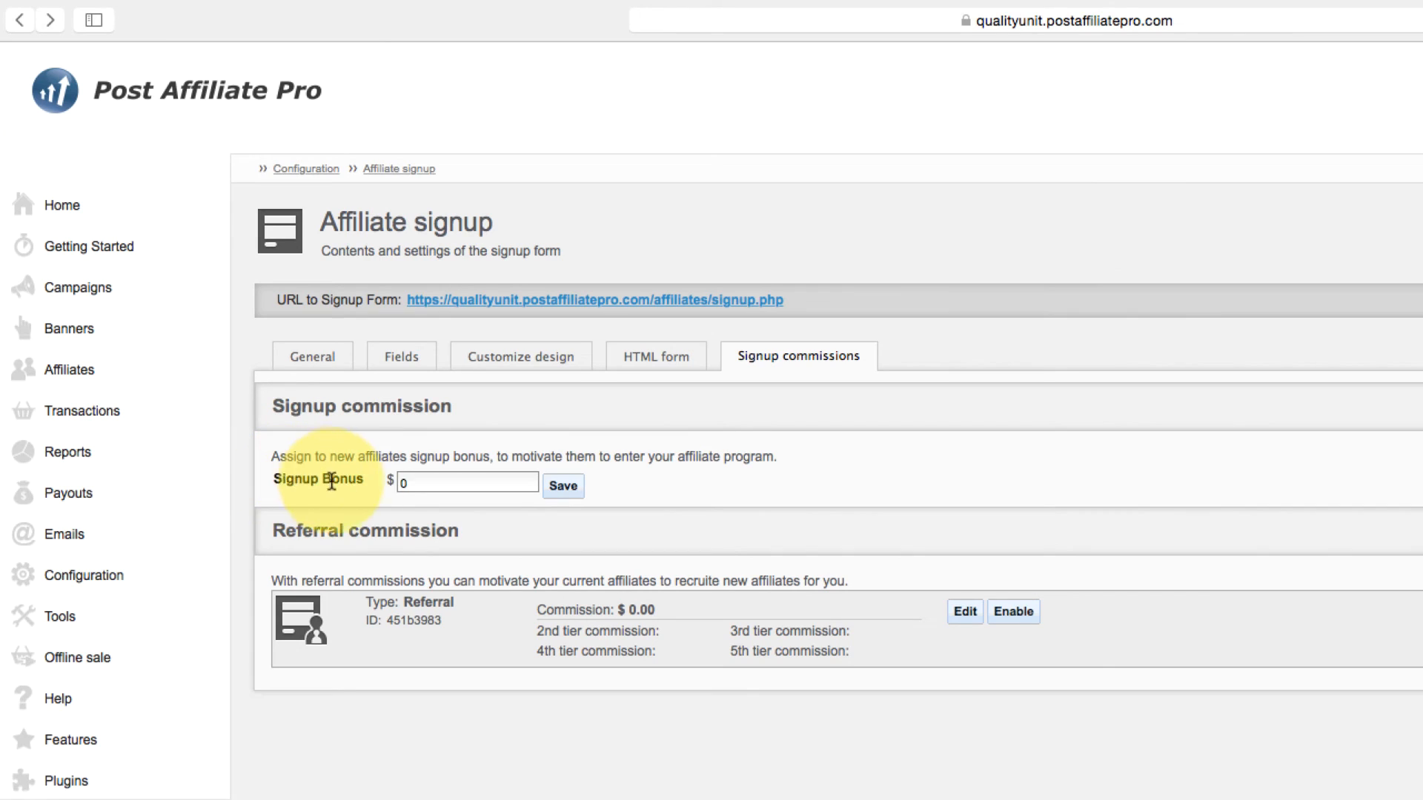
click(467, 482)
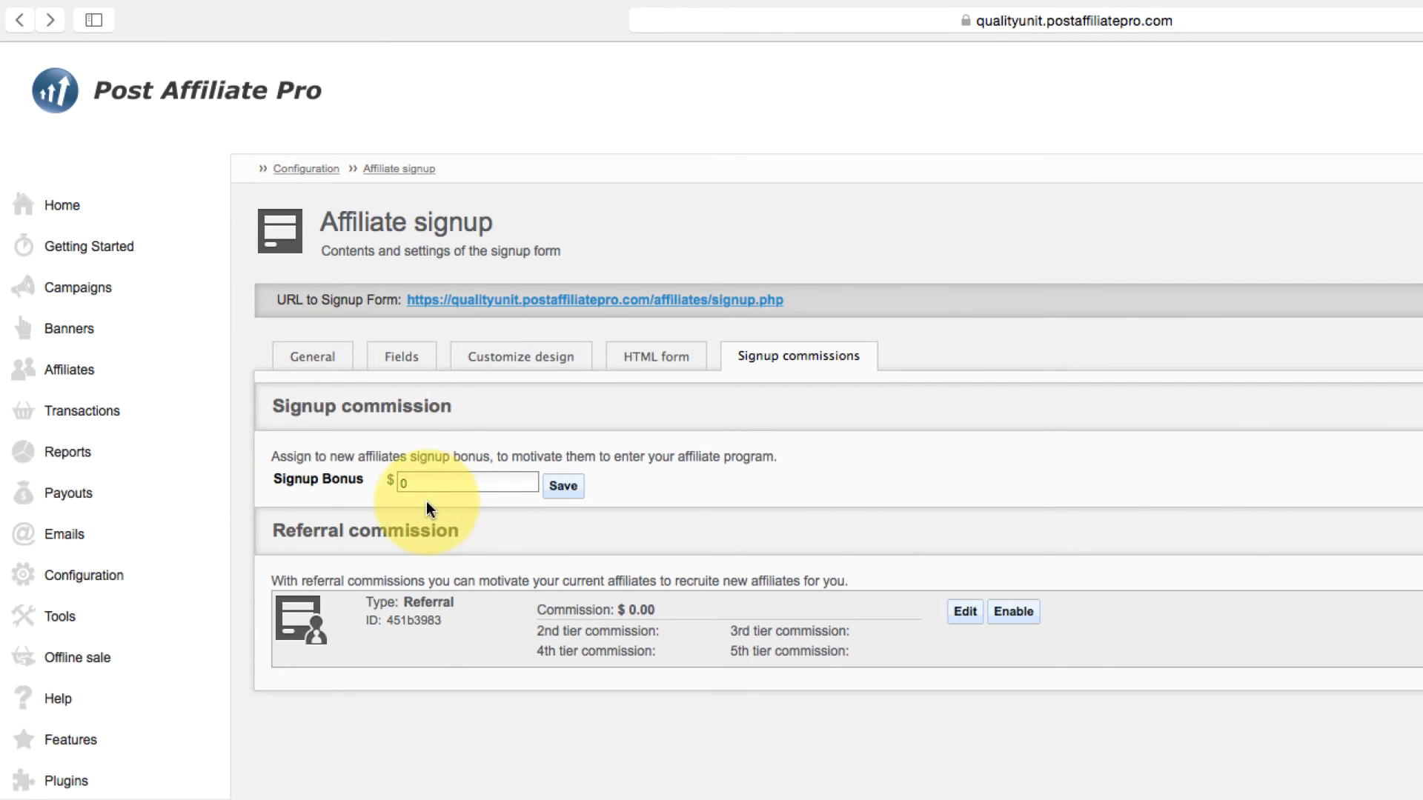
mouse_move(741, 633)
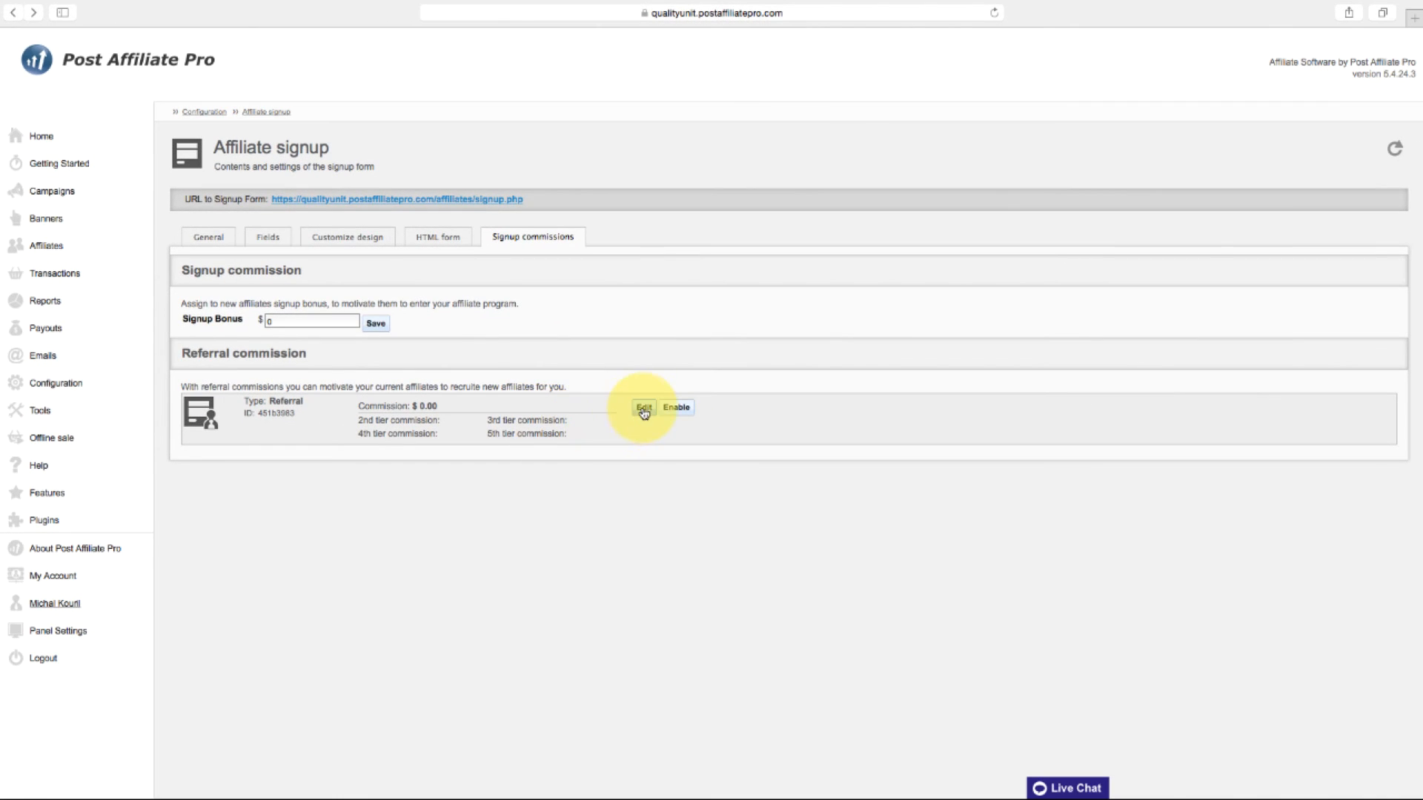
click(645, 407)
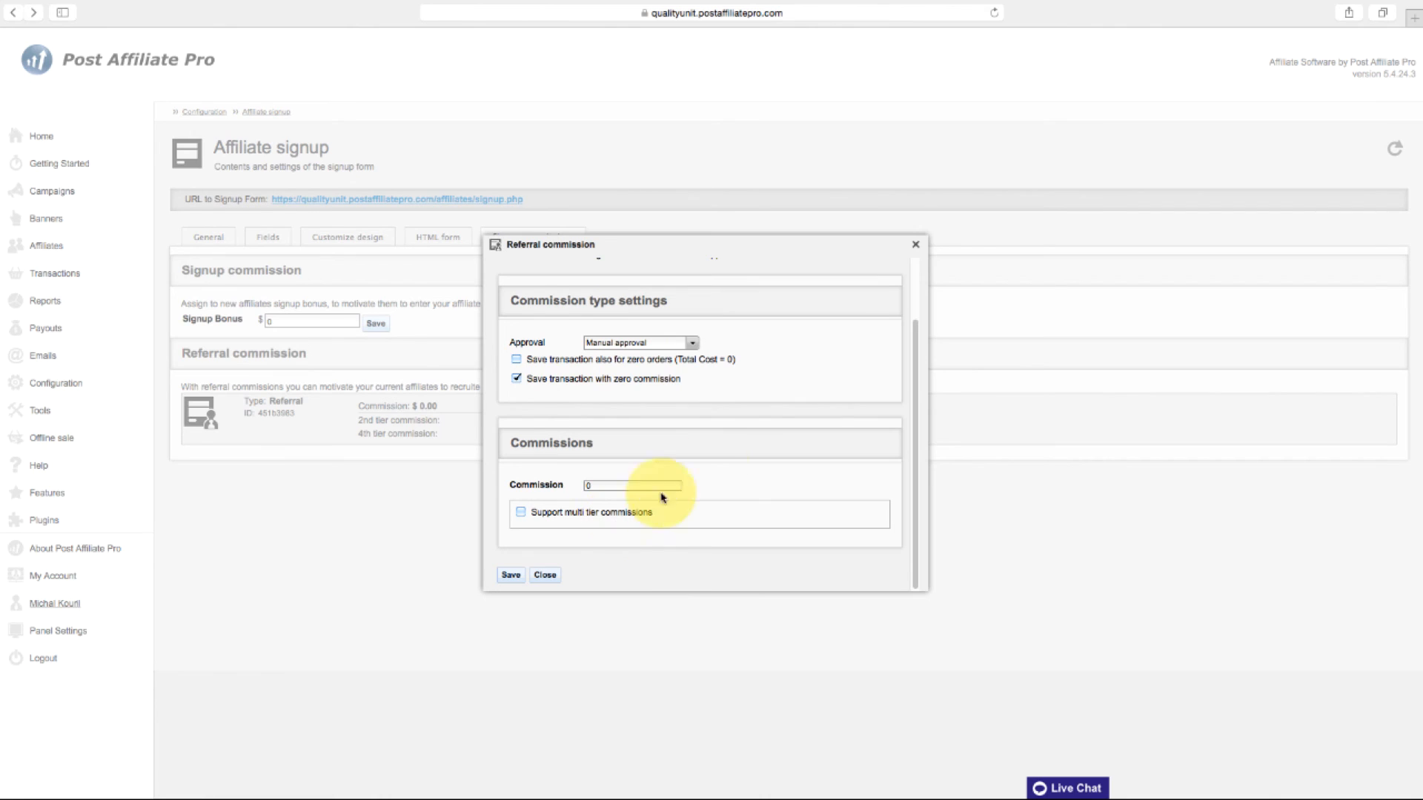
click(544, 575)
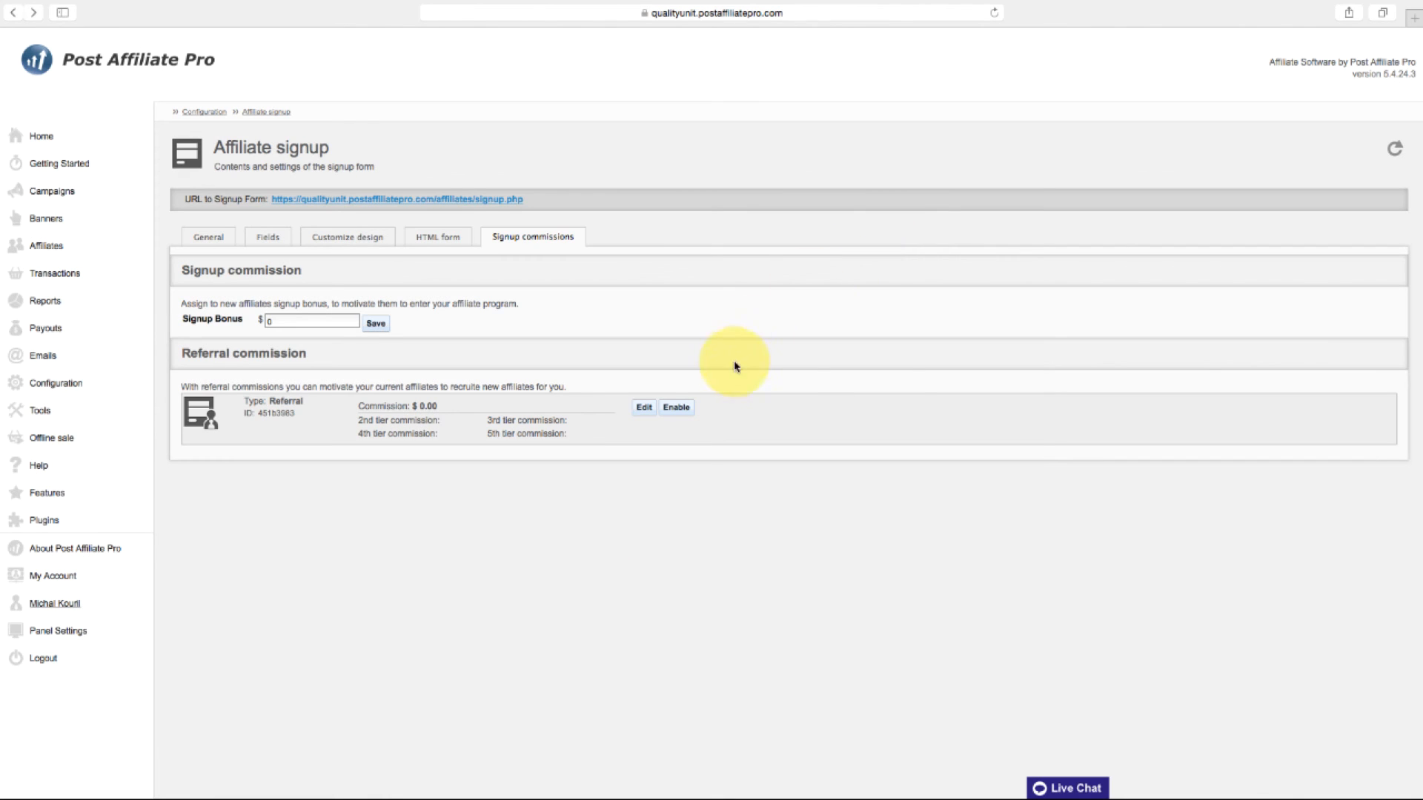